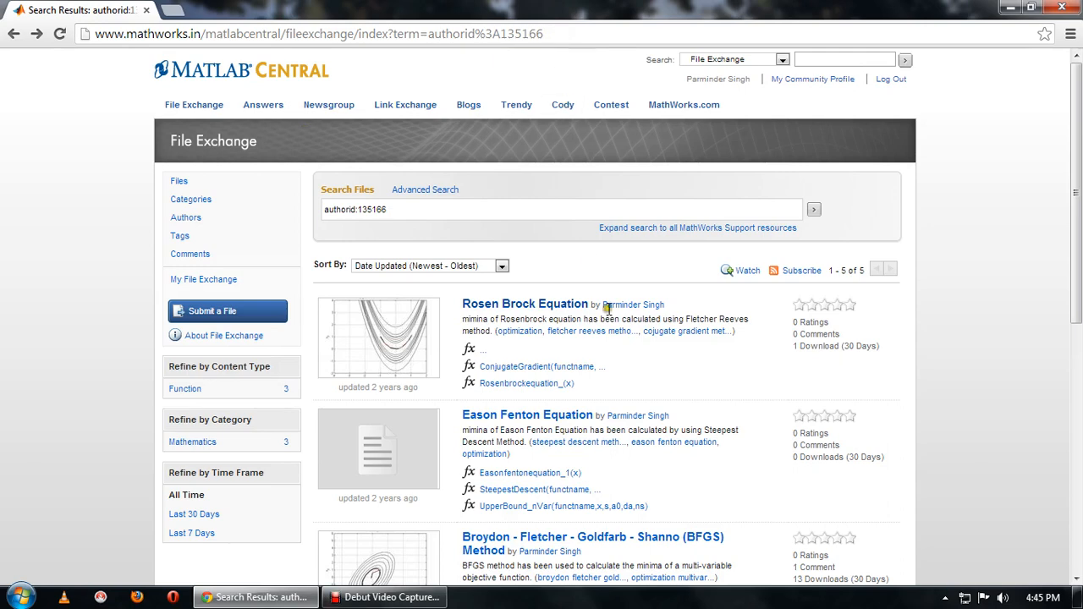
{"action": "mouse_move", "coordinate": [714, 222]}
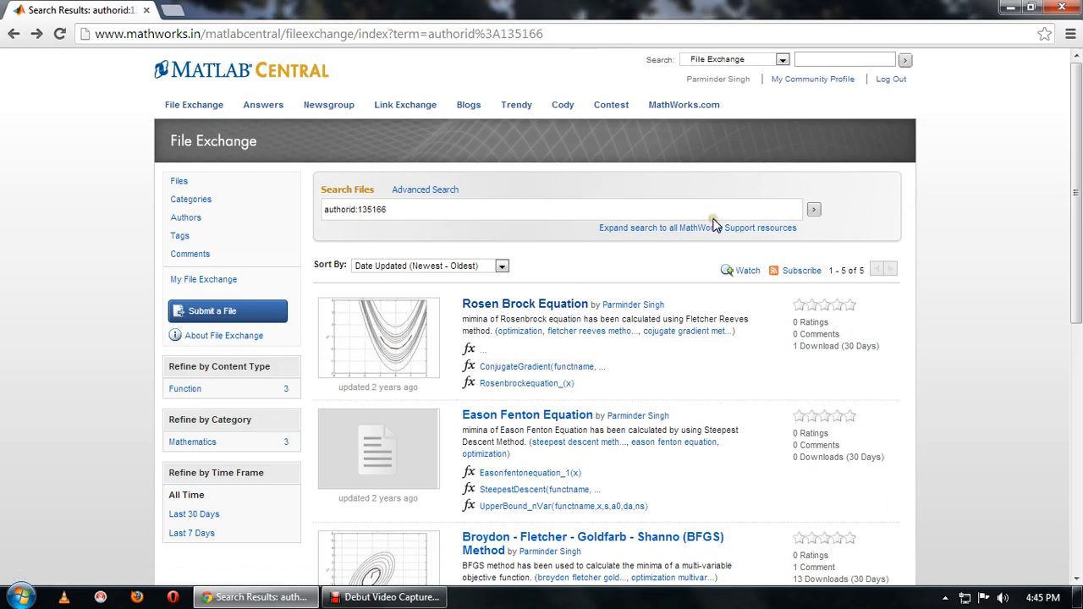
{"action": "mouse_move", "coordinate": [761, 89]}
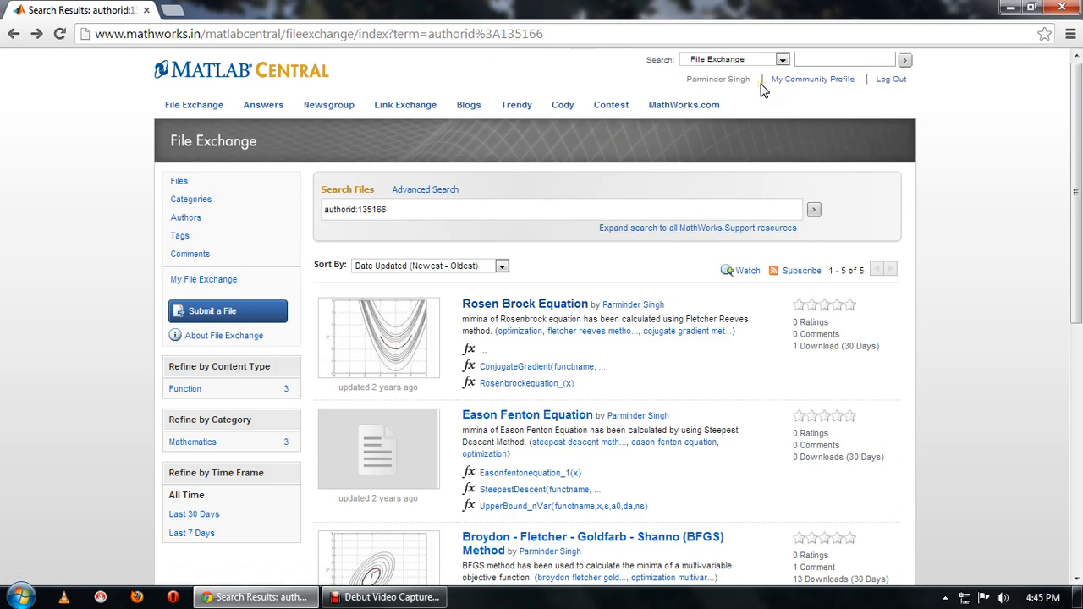
{"action": "mouse_move", "coordinate": [731, 298]}
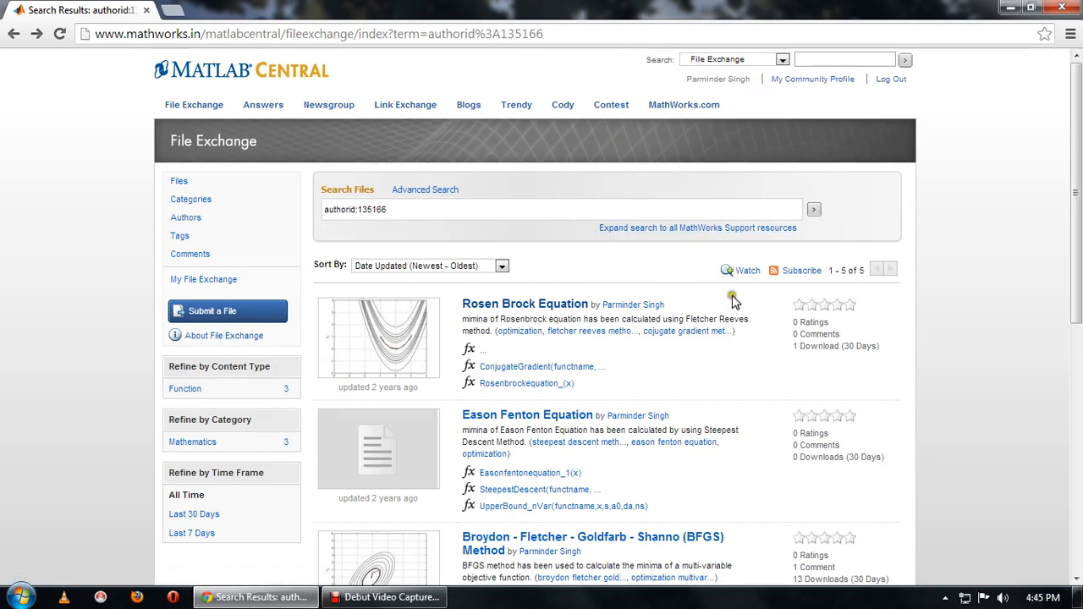
{"action": "scroll", "scroll_direction": "down", "scroll_amount": 3}
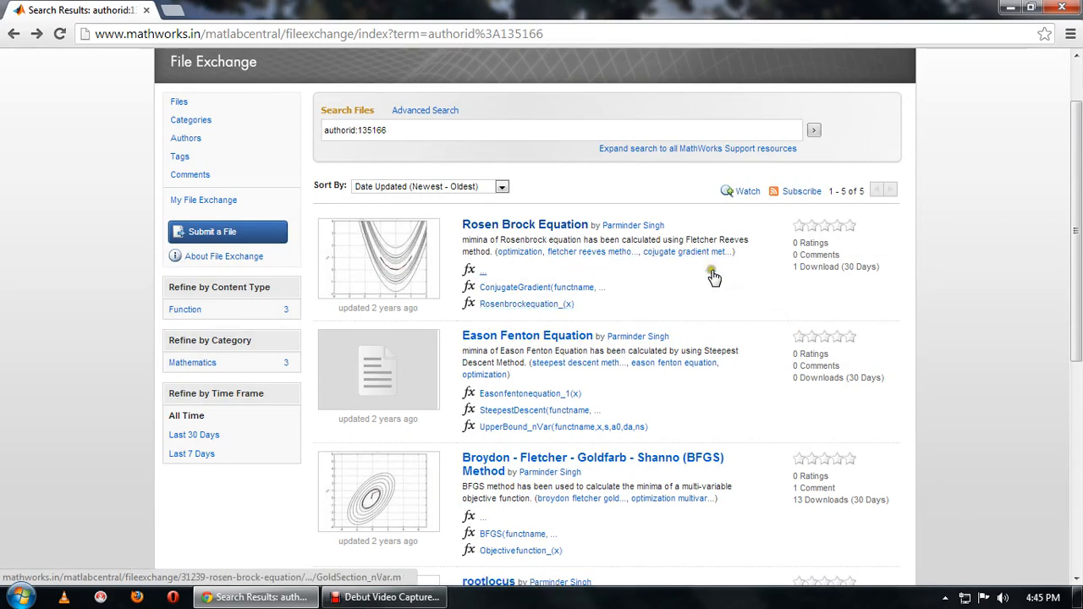
{"action": "mouse_move", "coordinate": [768, 254]}
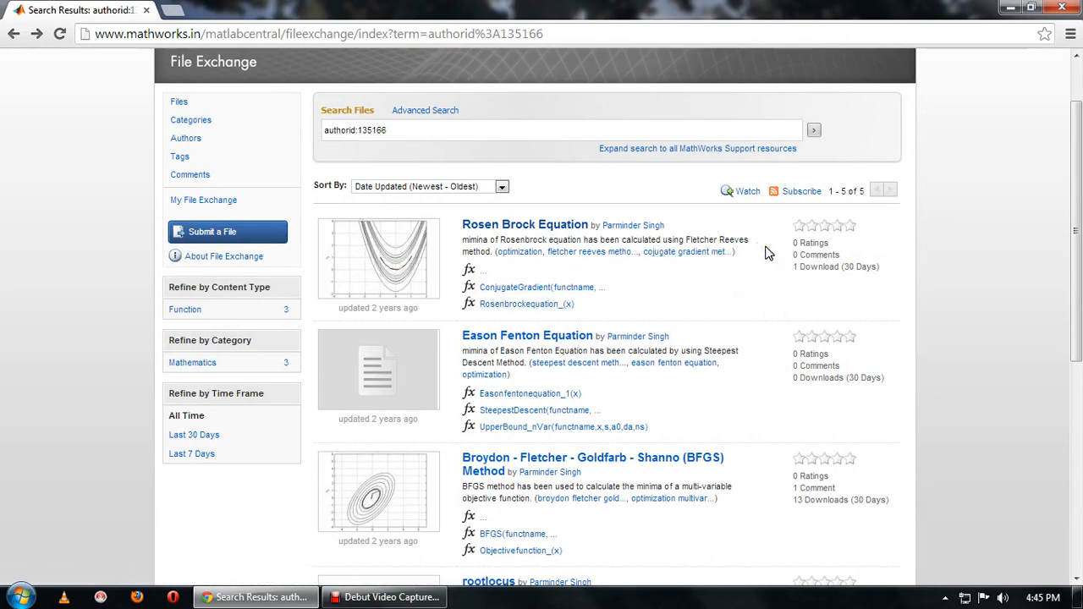
{"action": "scroll", "scroll_direction": "down", "scroll_amount": 3}
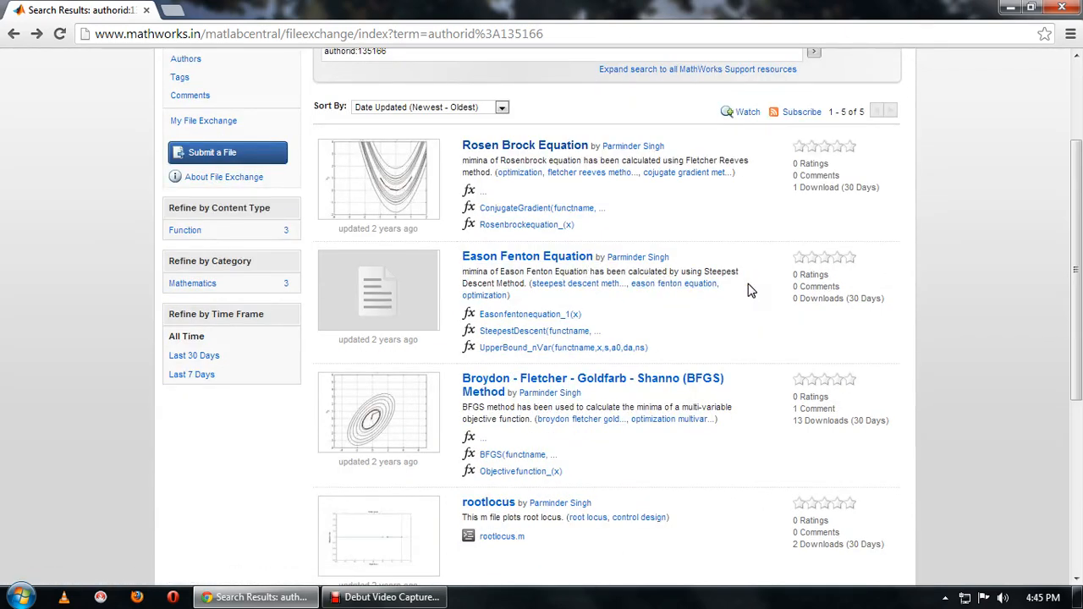
{"action": "scroll", "scroll_direction": "down", "scroll_amount": 3}
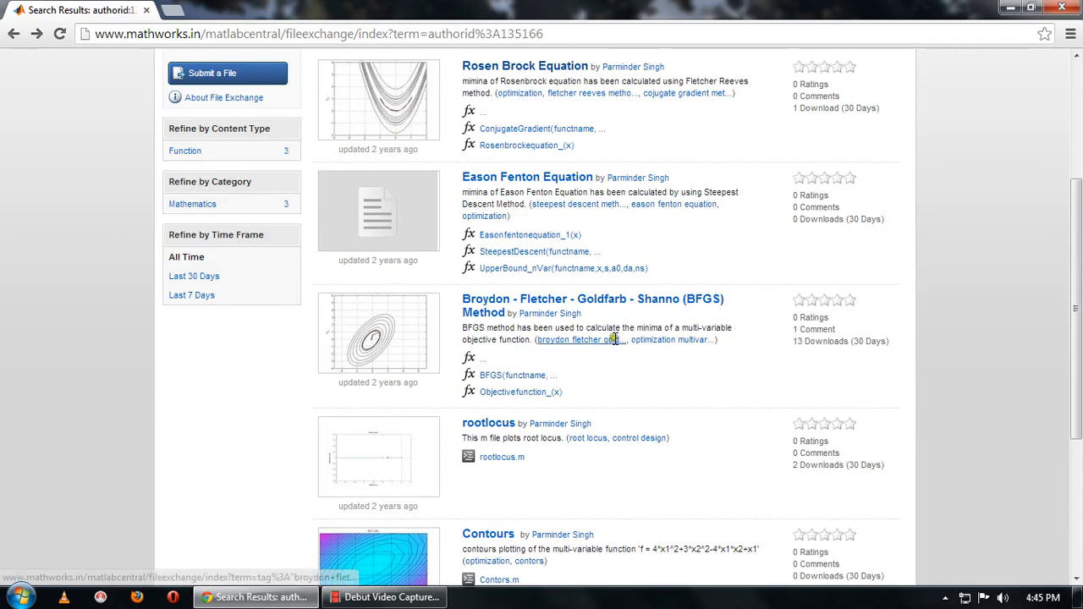
{"action": "mouse_move", "coordinate": [764, 348]}
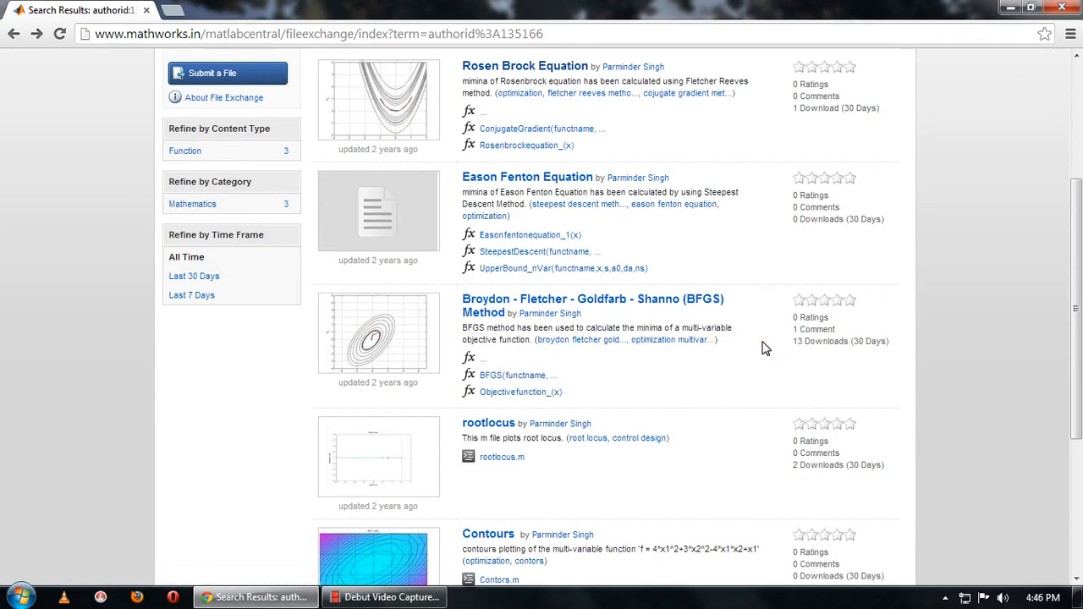
{"action": "scroll", "scroll_direction": "down", "scroll_amount": 3}
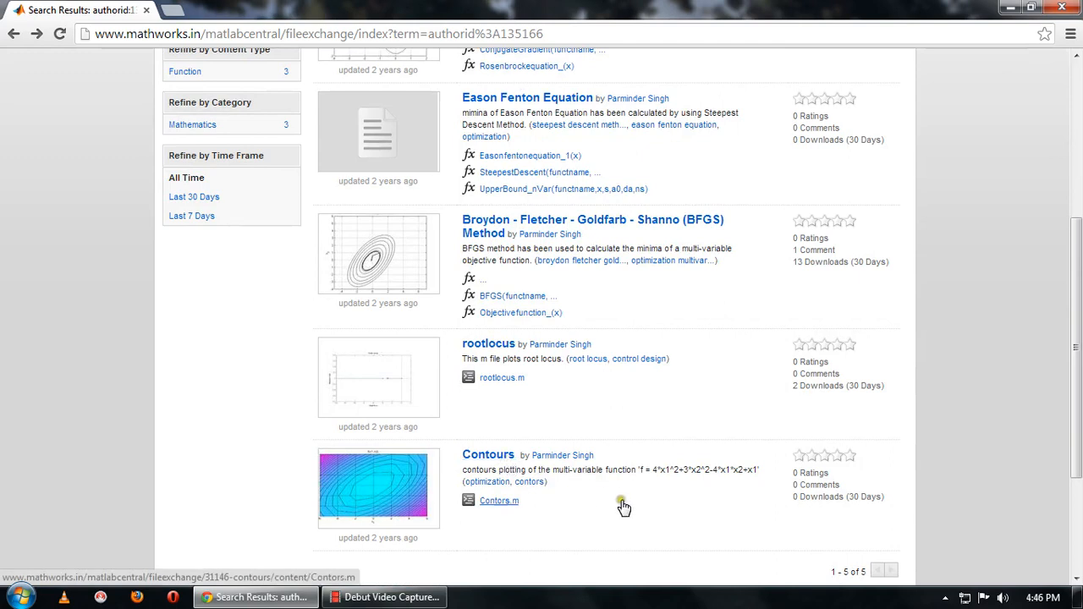
{"action": "mouse_move", "coordinate": [590, 489]}
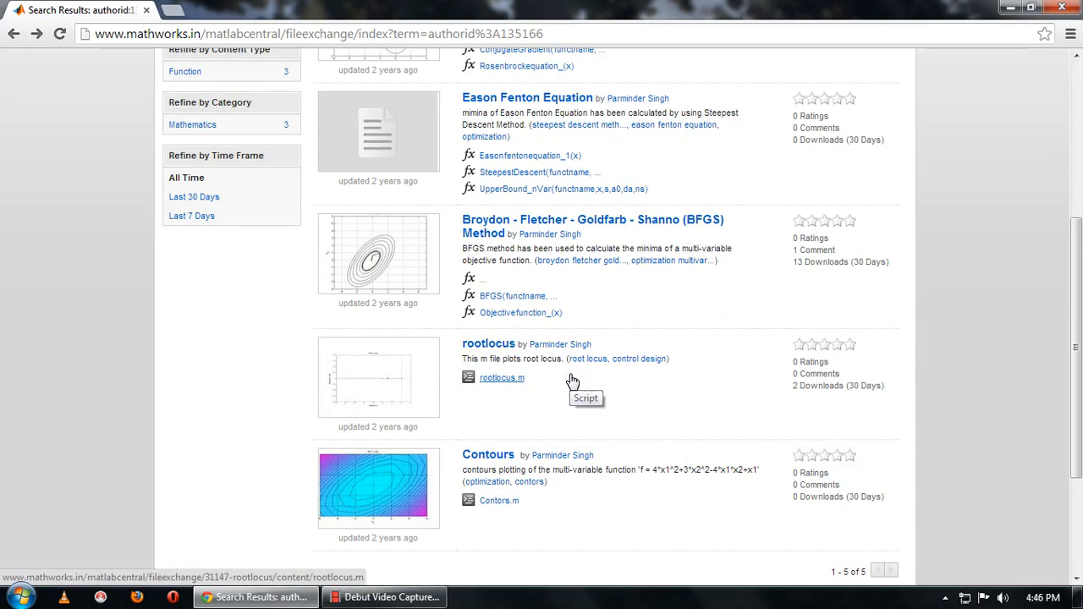
{"action": "mouse_move", "coordinate": [686, 370]}
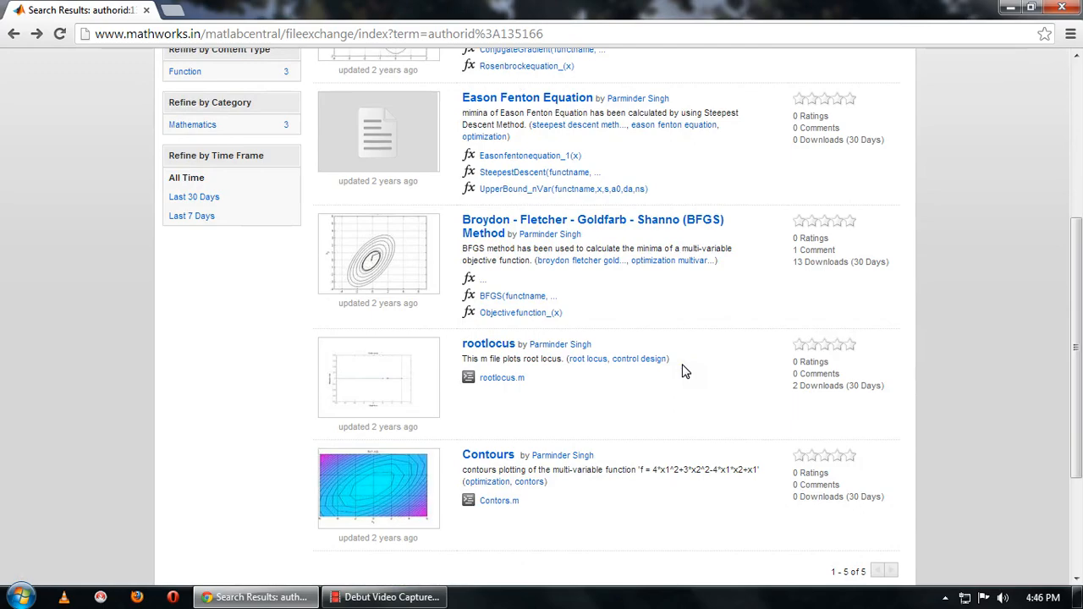
{"action": "scroll", "scroll_direction": "up", "scroll_amount": 3}
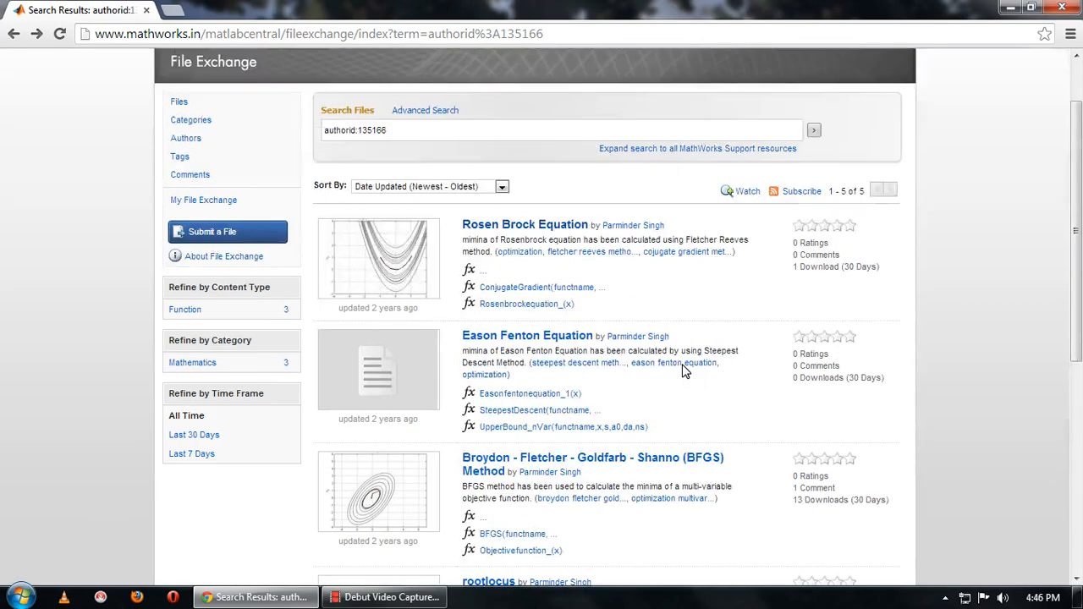
{"action": "scroll", "scroll_direction": "down", "scroll_amount": 3}
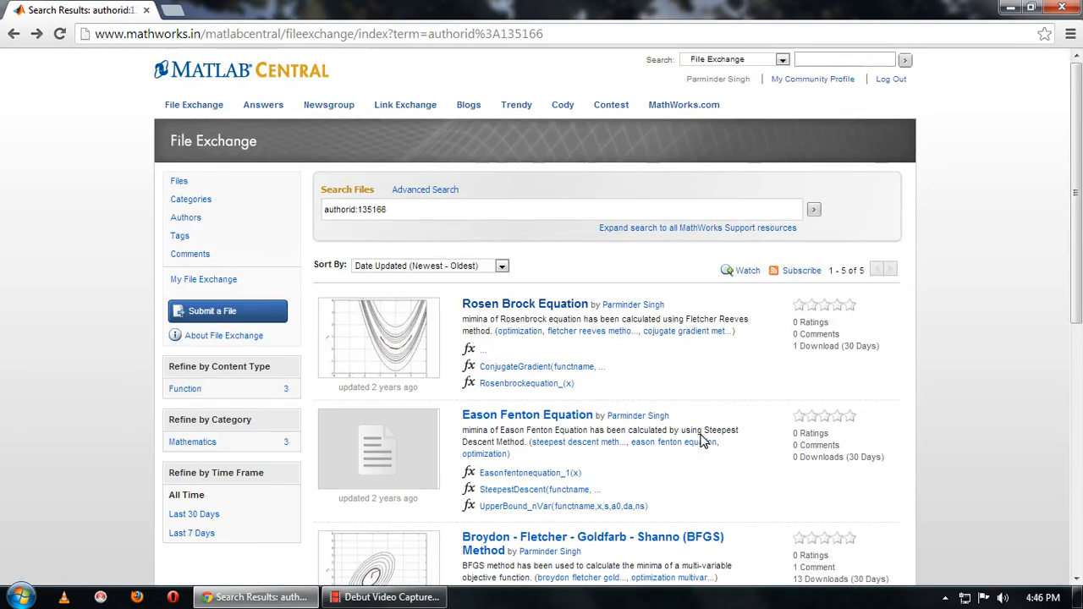
{"action": "mouse_move", "coordinate": [703, 377]}
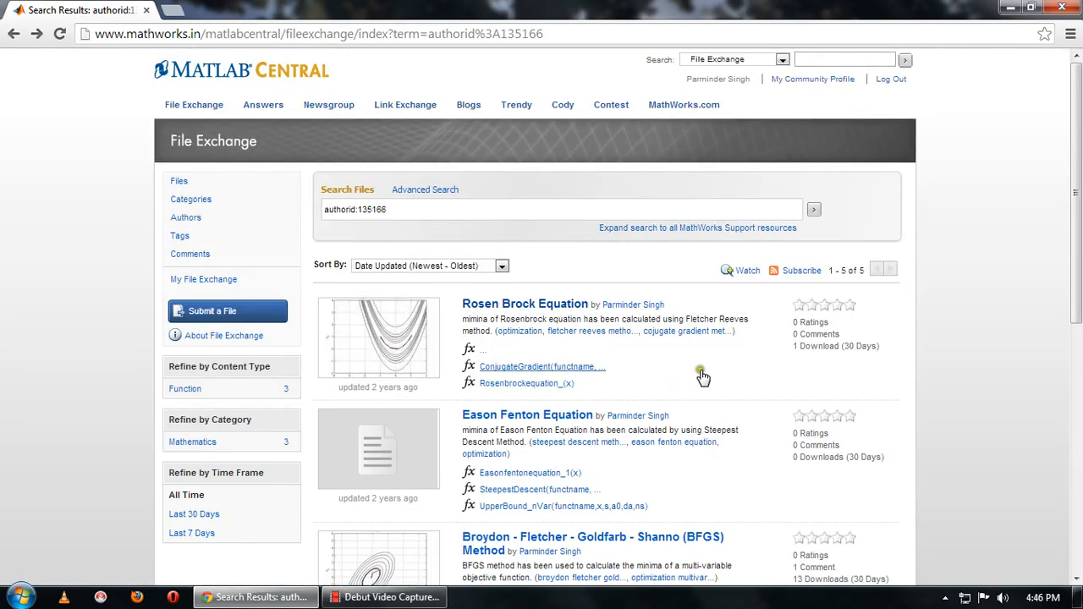
{"action": "scroll", "scroll_direction": "down", "scroll_amount": 3}
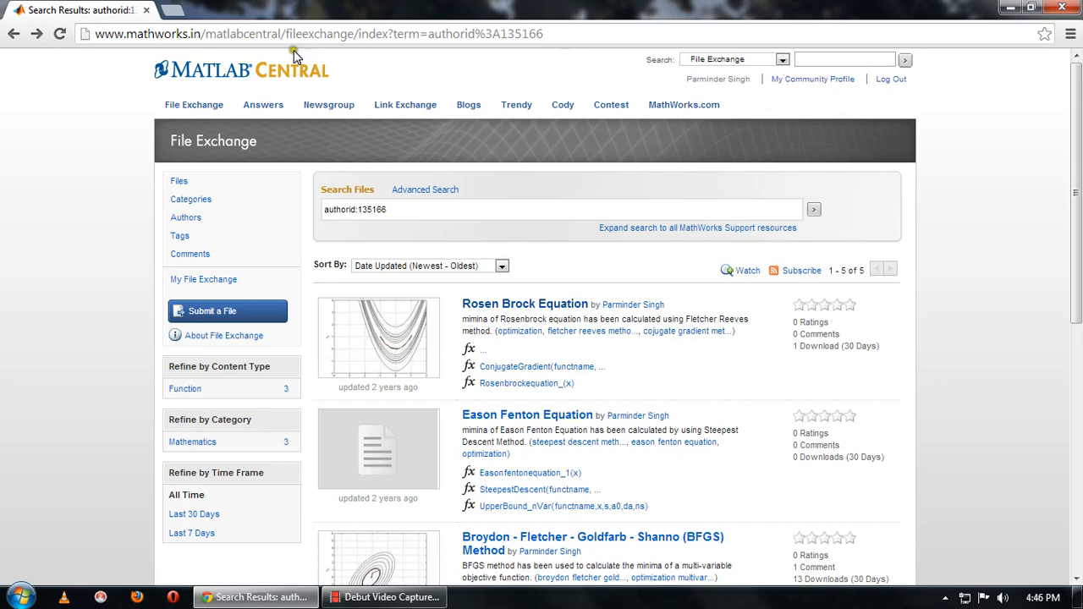
{"action": "mouse_move", "coordinate": [540, 53]}
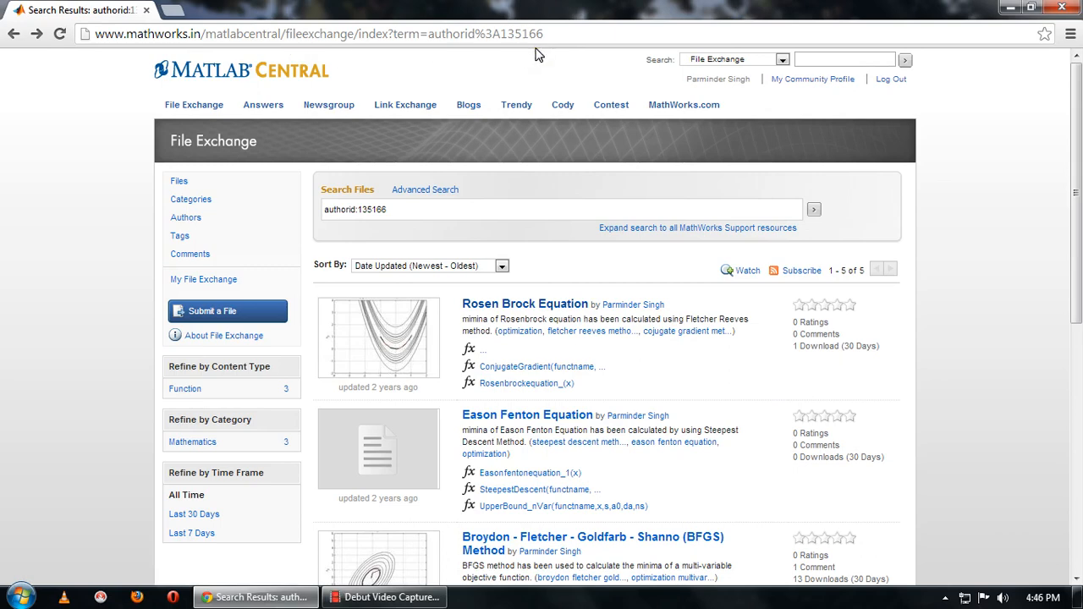